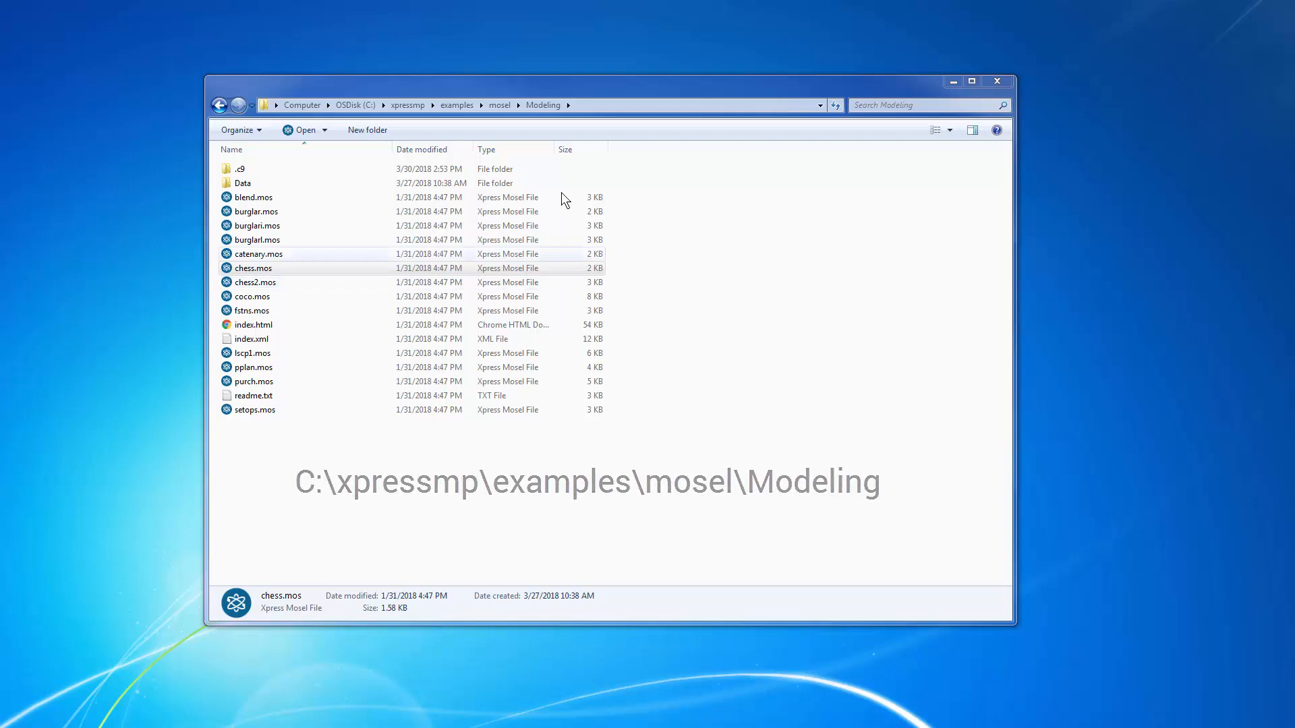
Open chess.mos from the Modeling folder so its Mosel source loads in Xpress Workbench
left_click(254, 267)
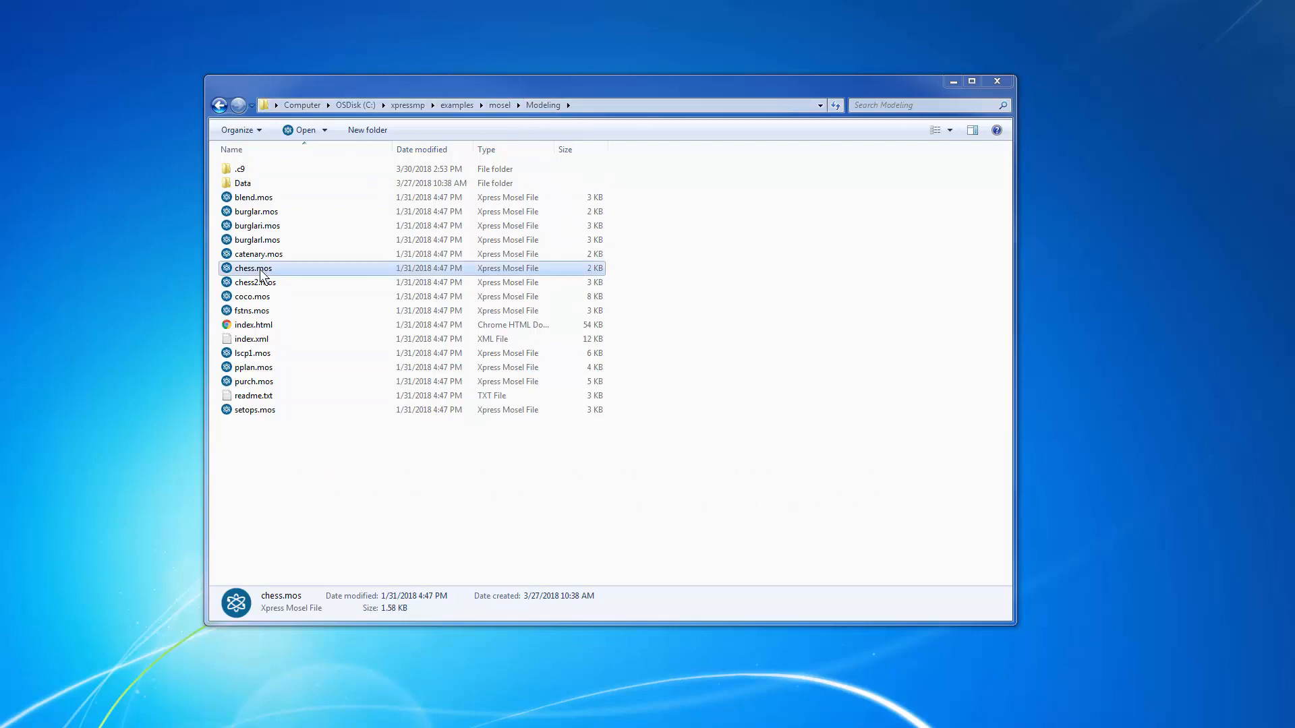
double_click(254, 267)
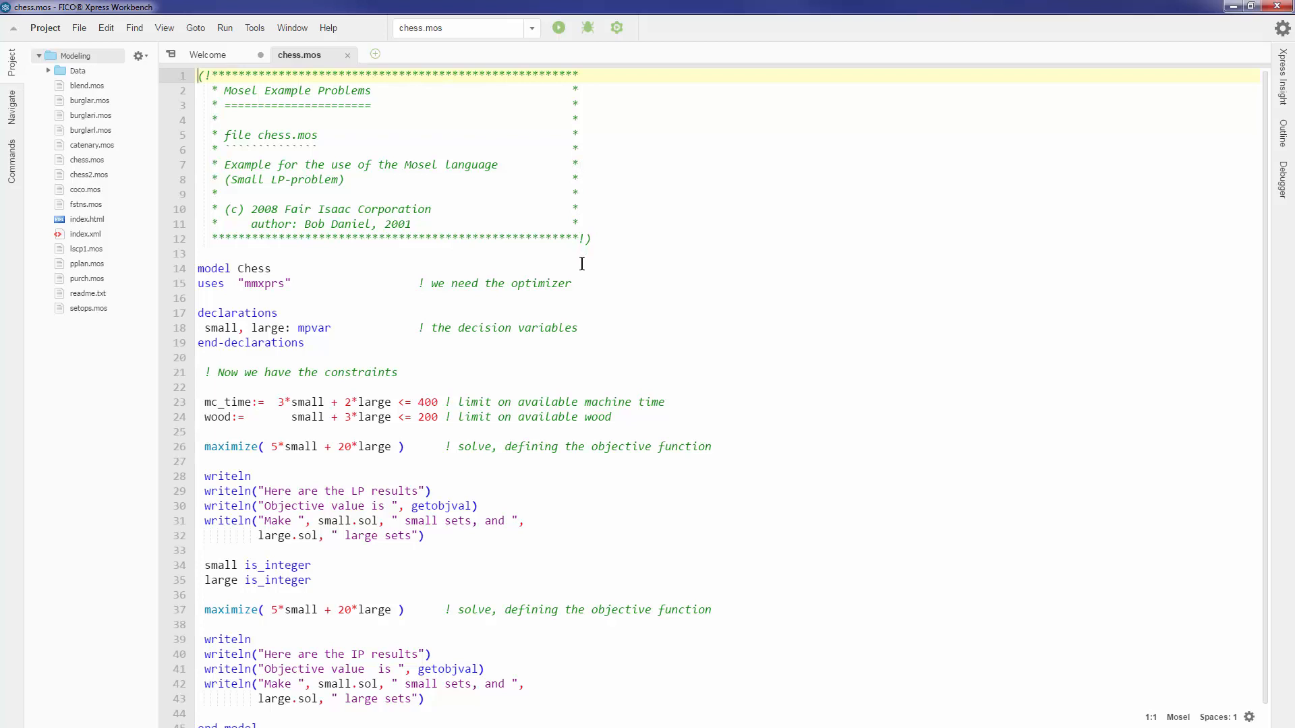
mouse_move(280, 462)
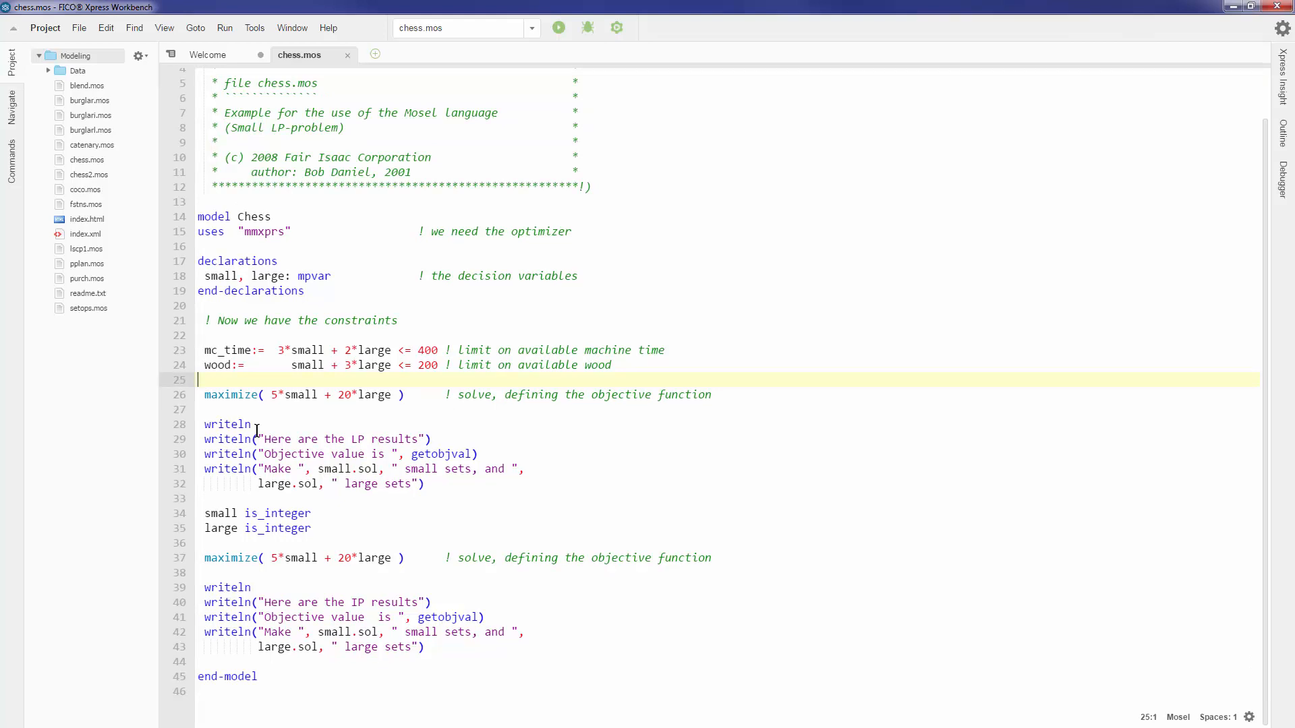
key("Enter")
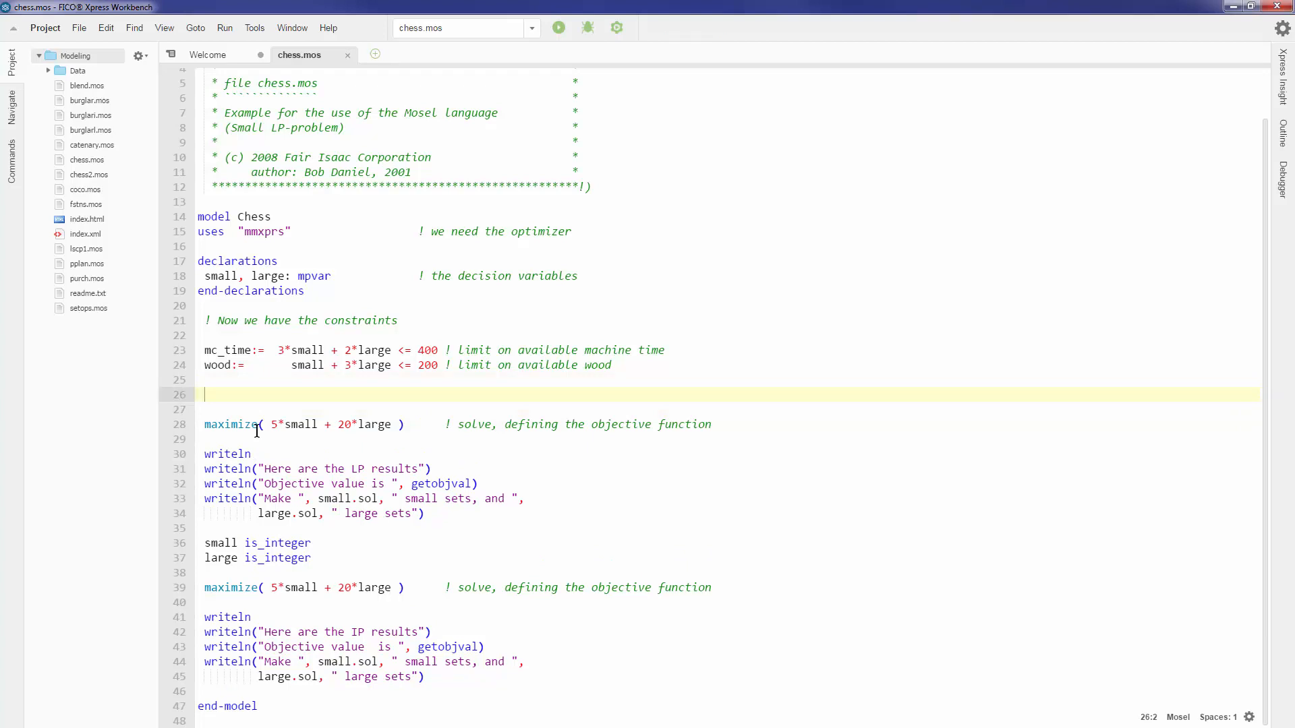
type("large )      ! solve, defining the objective function")
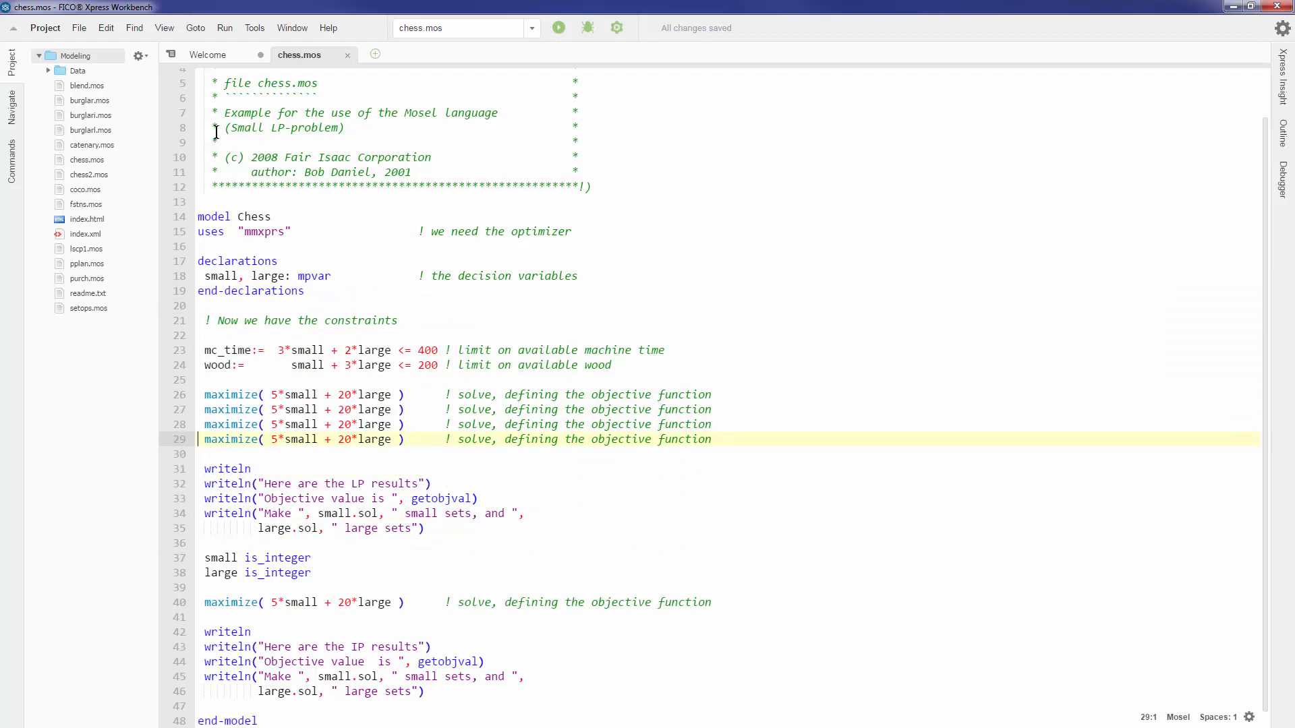
left_click(105, 26)
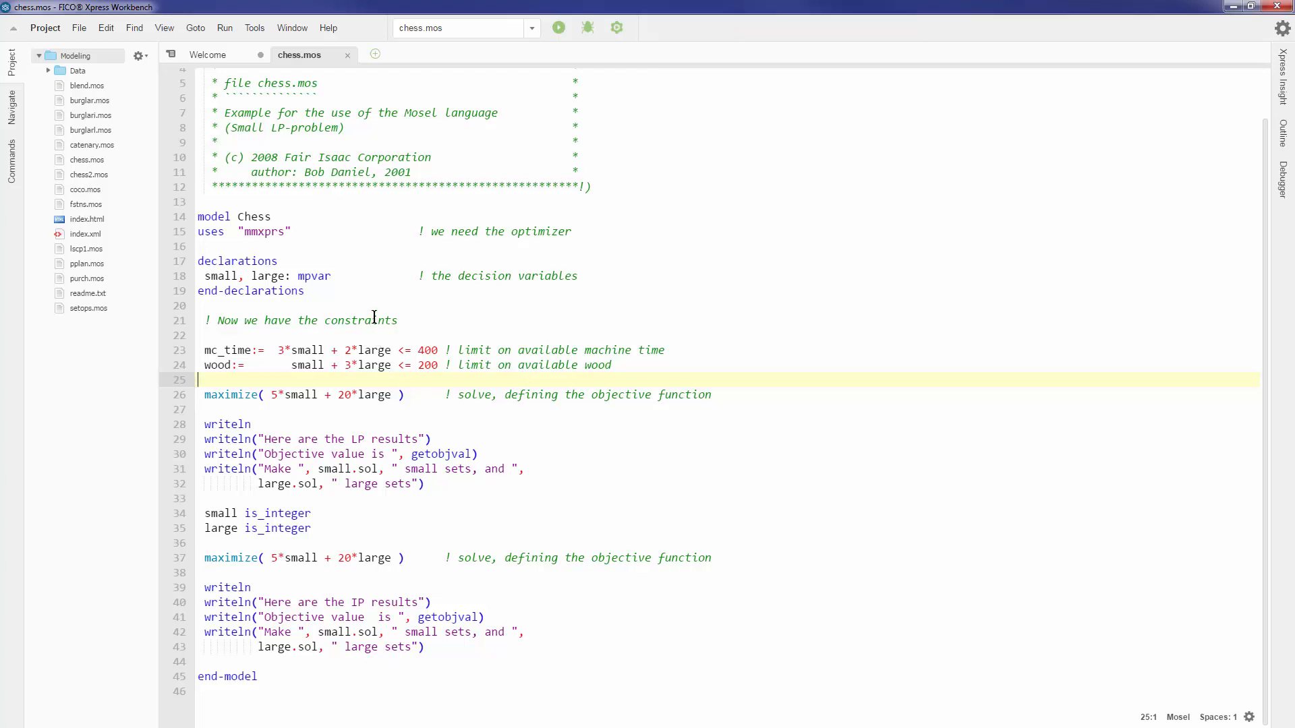
mouse_move(379, 338)
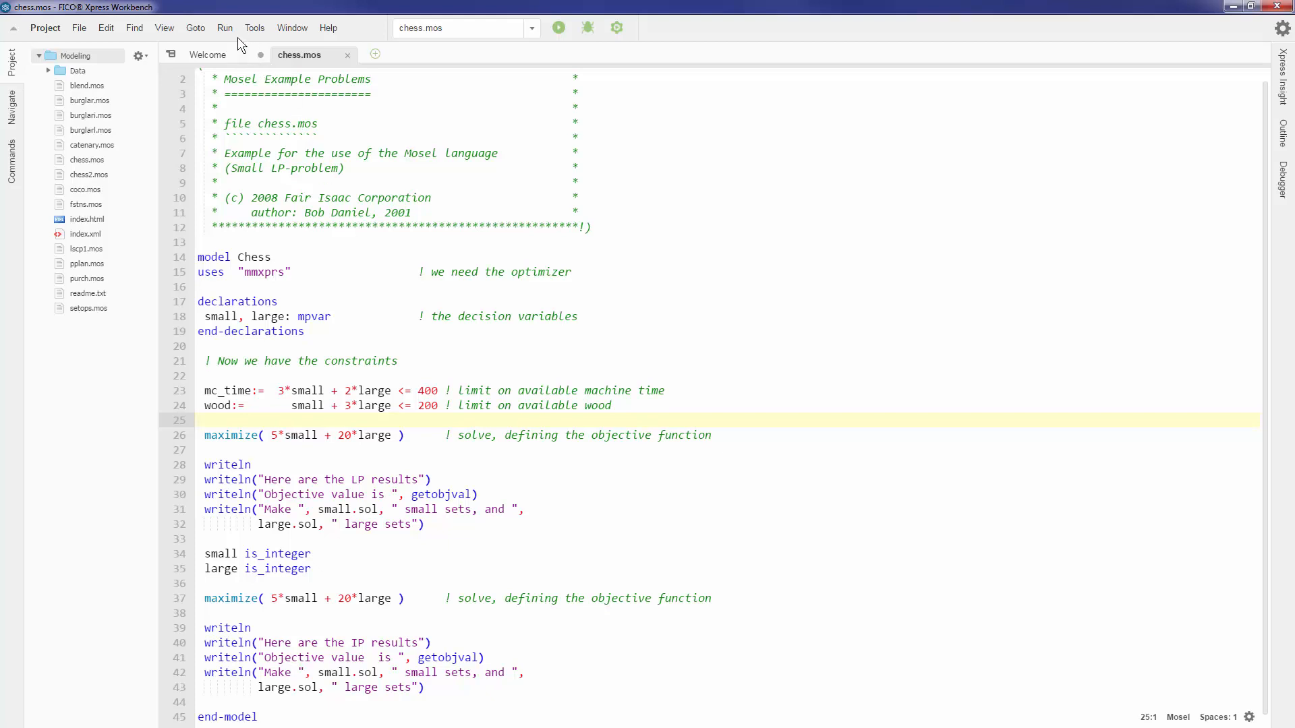
Compile chess.mos via Run > Build, producing chess.bim with exit code 0
left_click(224, 27)
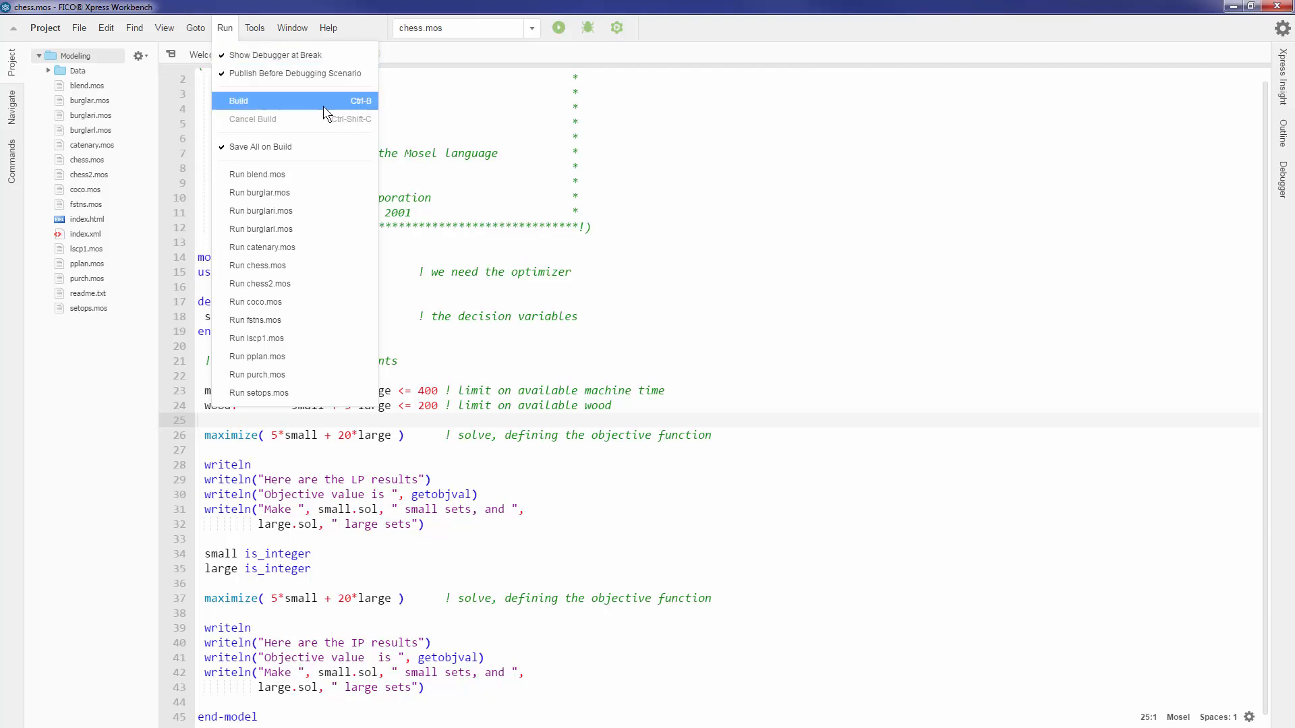
mouse_move(355, 108)
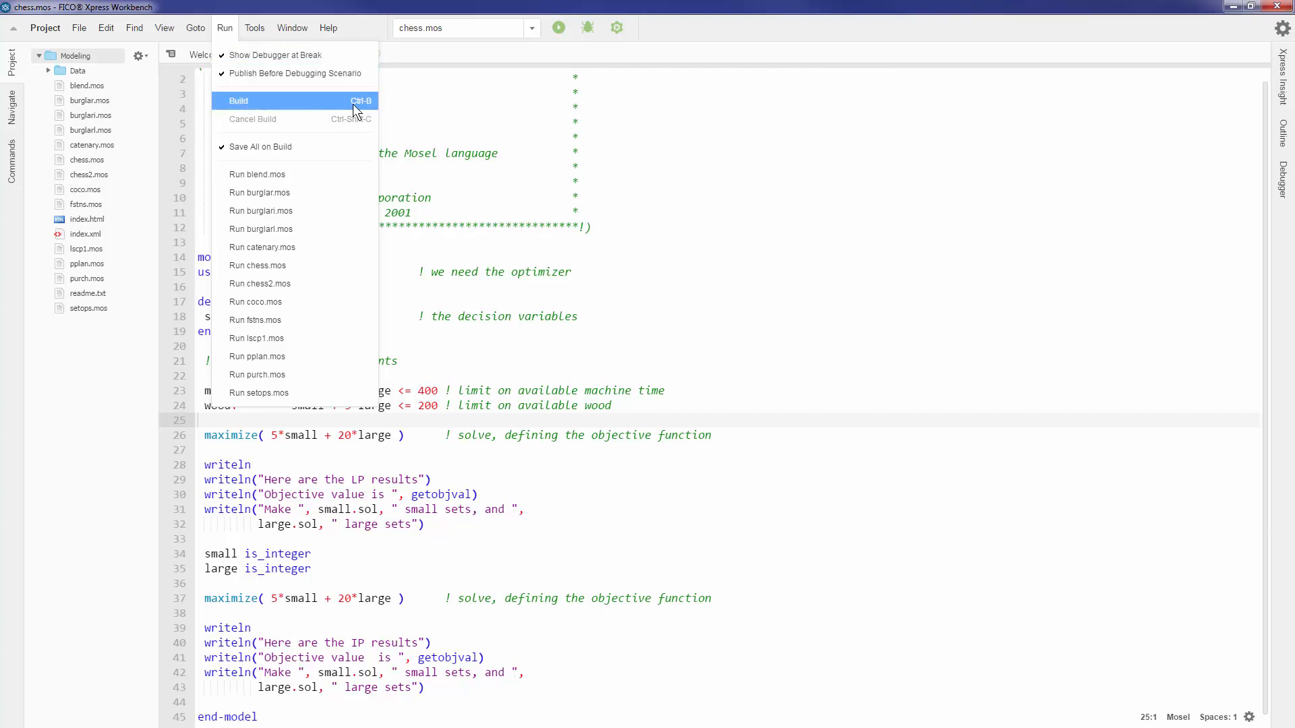
left_click(238, 100)
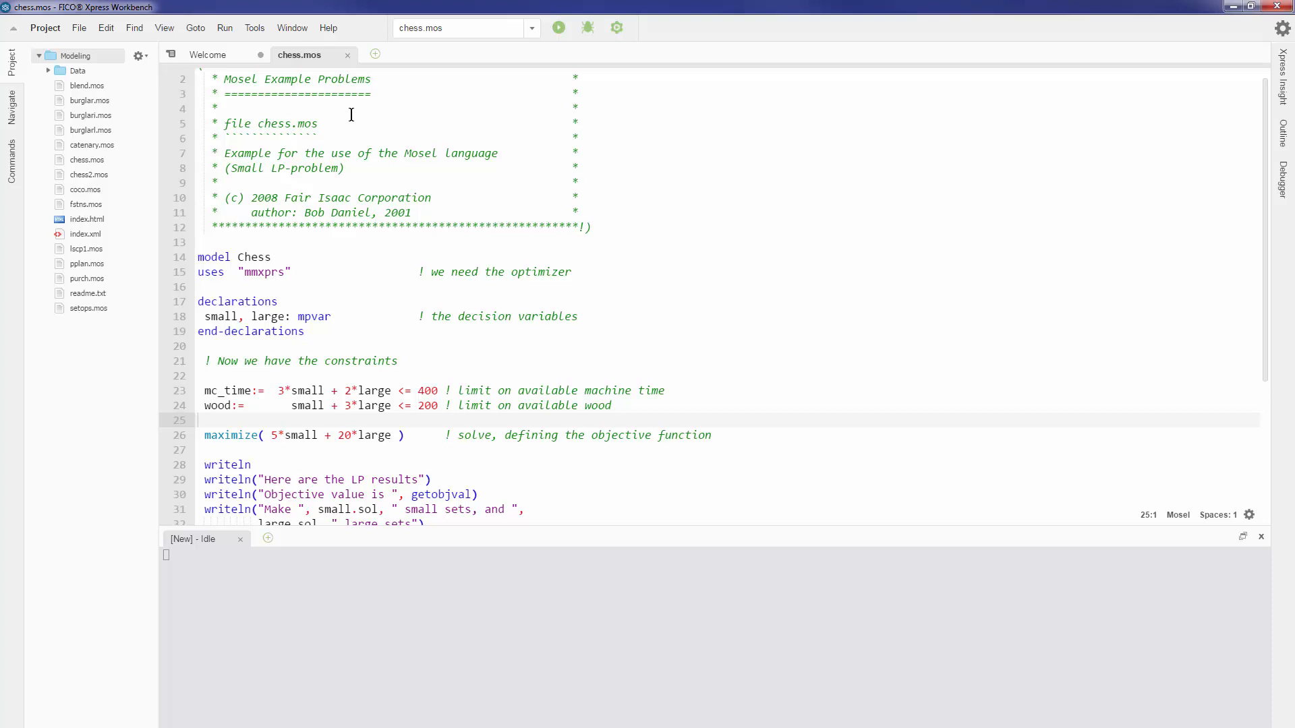
left_click(559, 27)
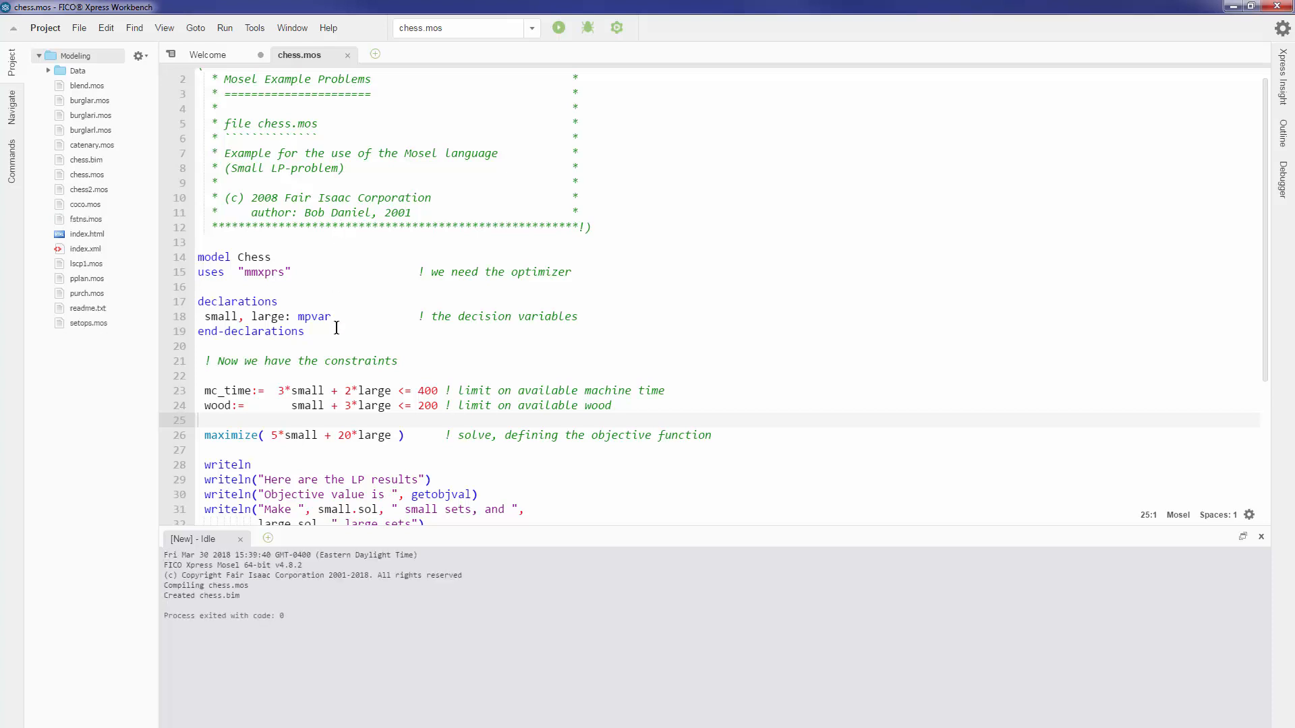
mouse_move(297, 462)
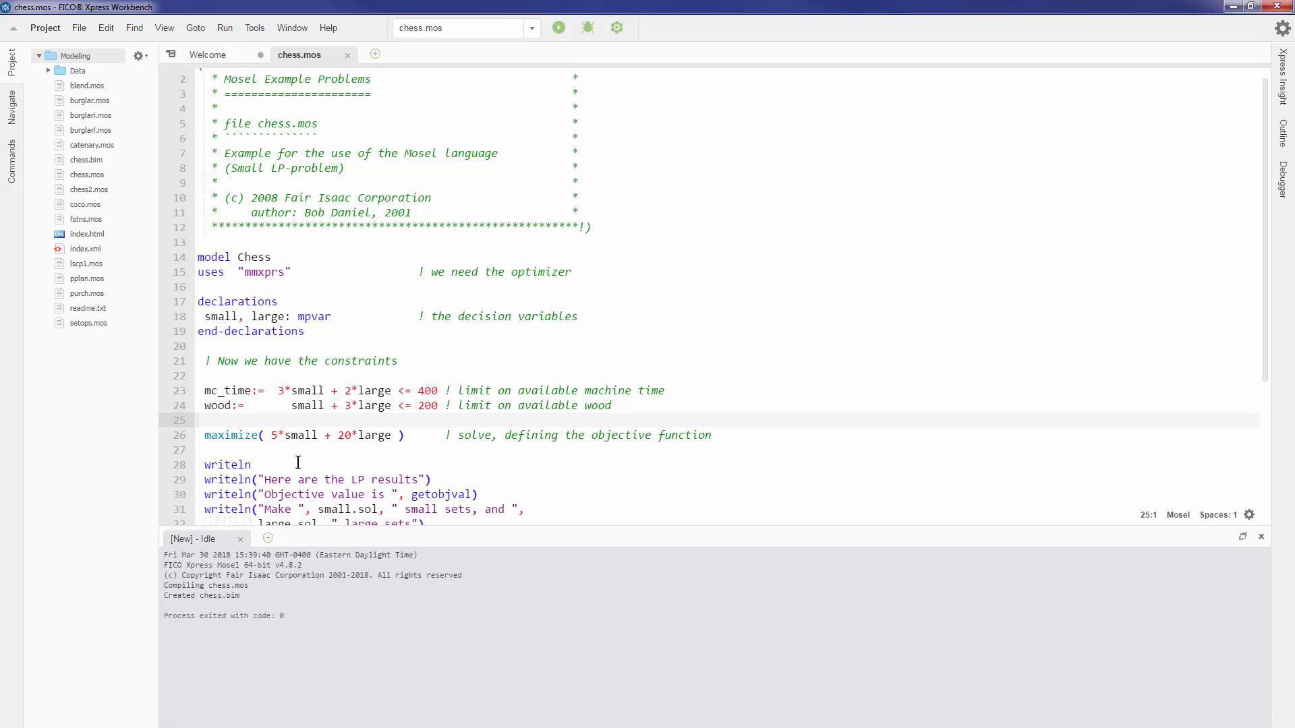
mouse_move(369, 555)
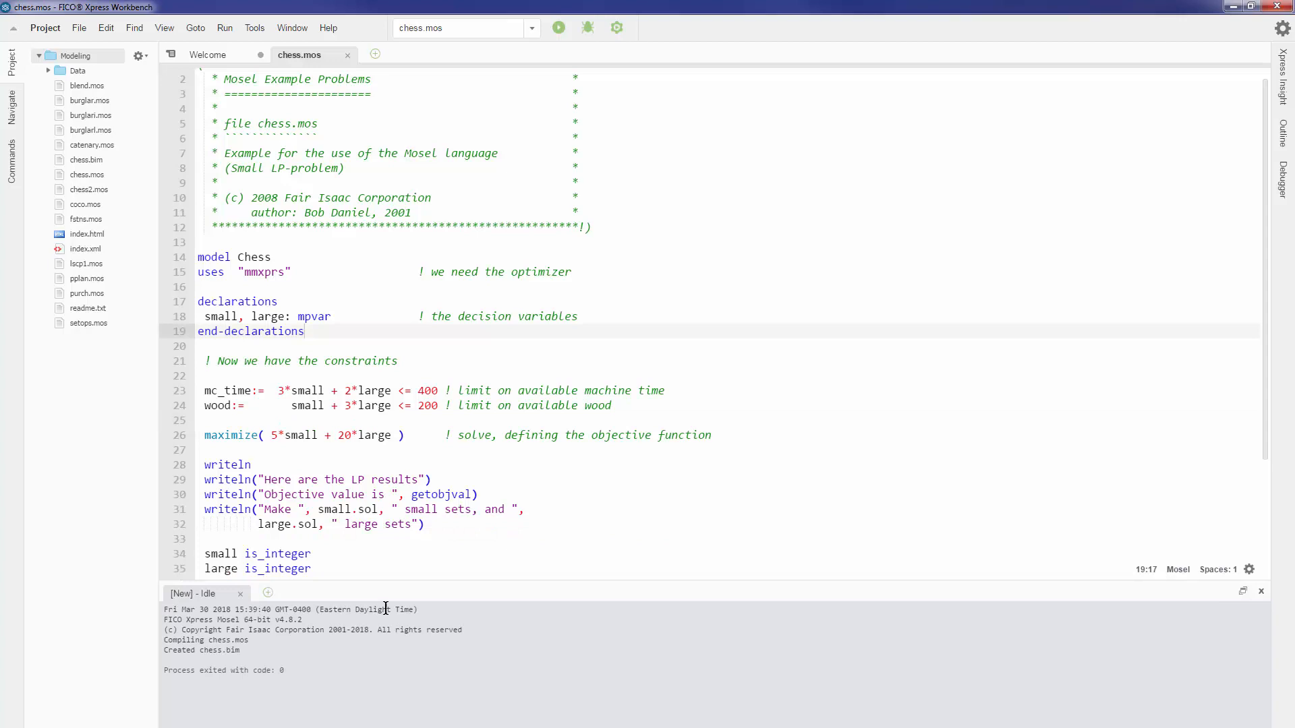
mouse_move(469, 375)
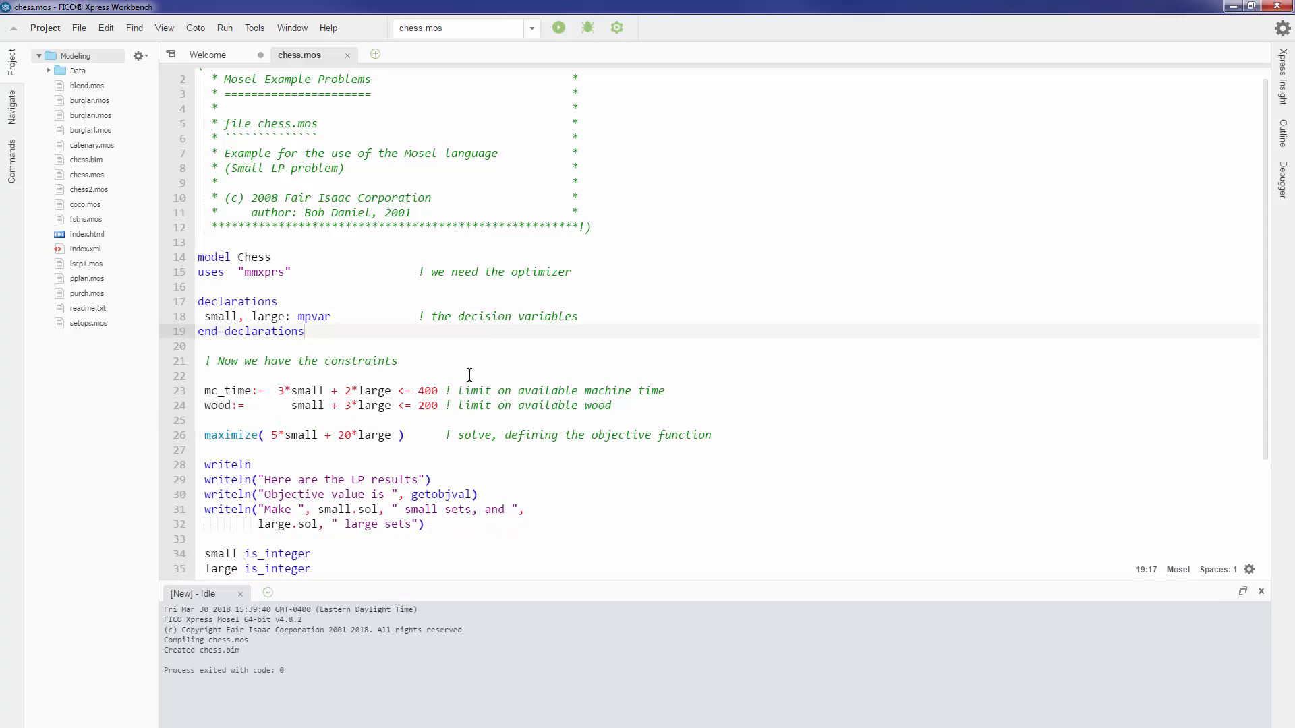
mouse_move(558, 27)
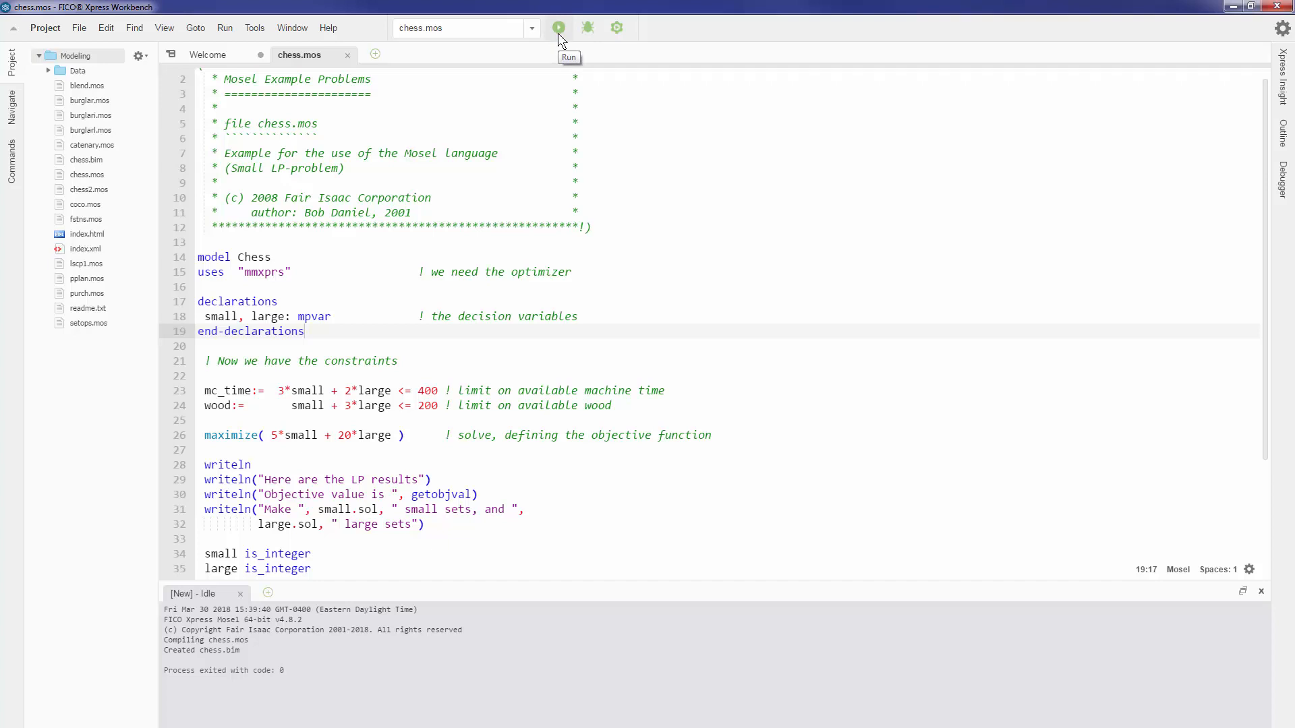
Run chess.mos, printing LP objective 1333.33 and IP objective 1330 in the console
left_click(558, 27)
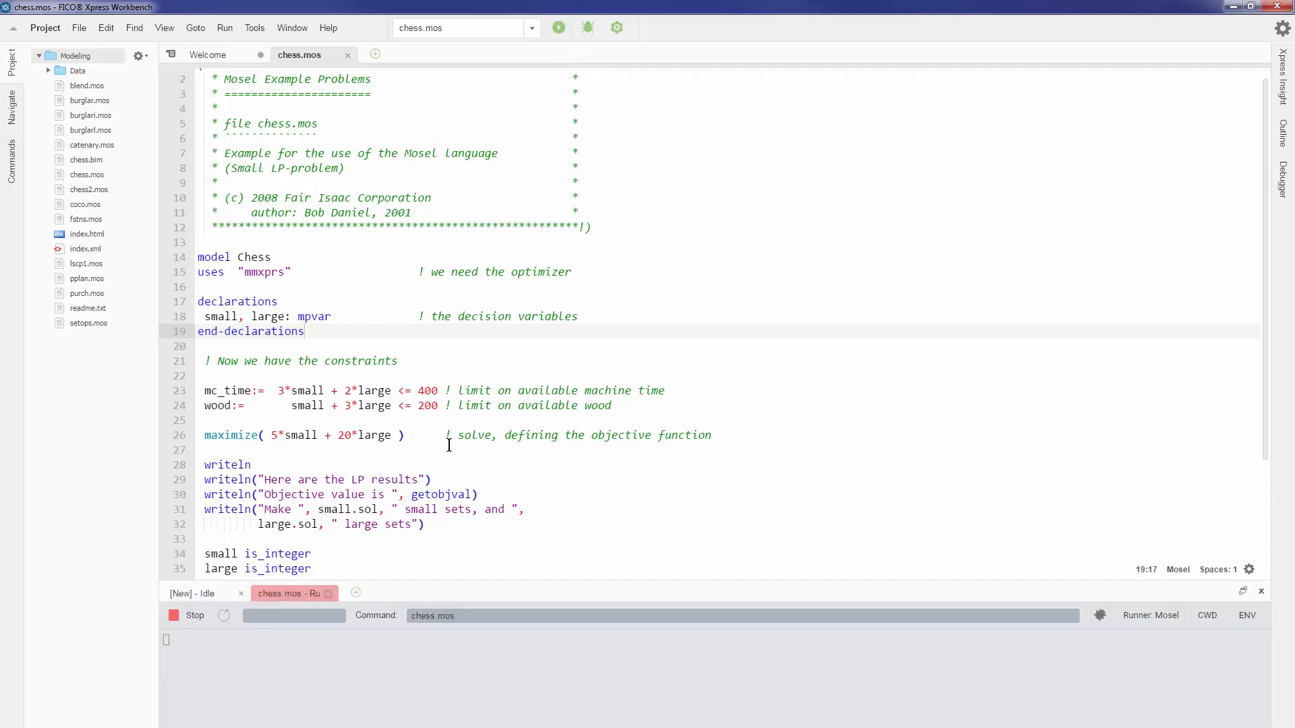
left_click(558, 27)
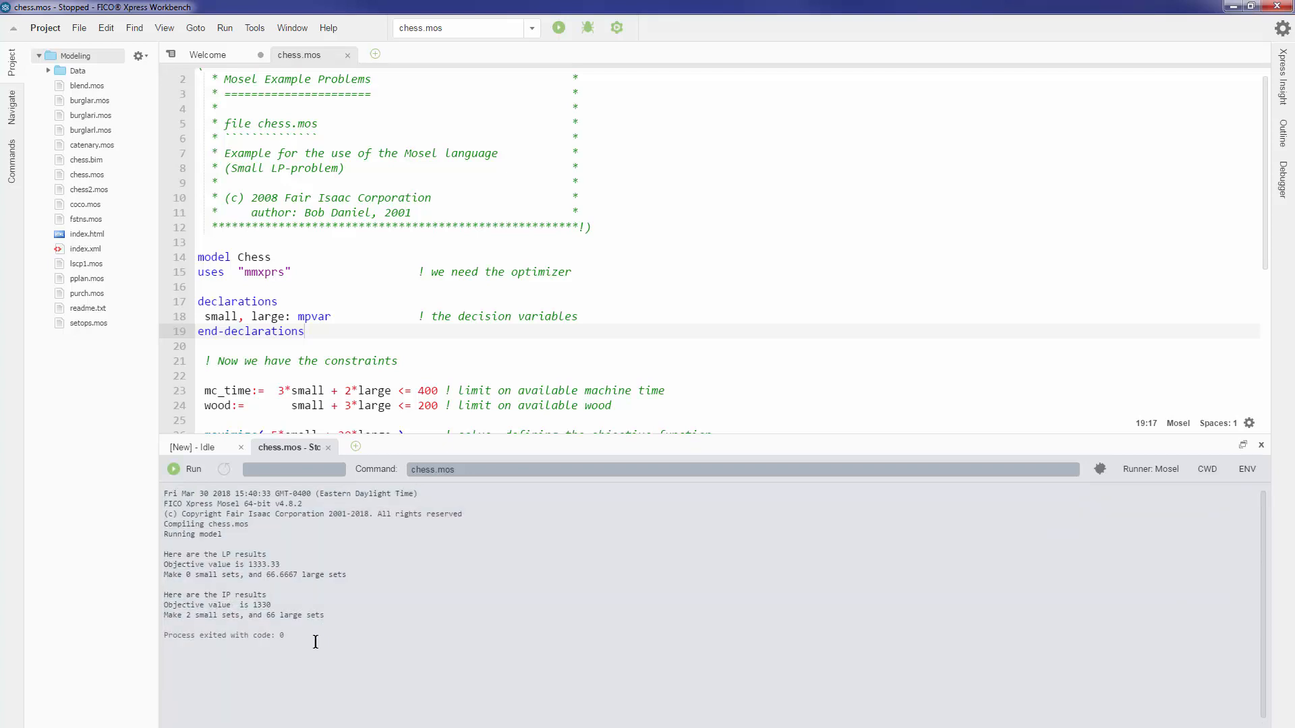
mouse_move(377, 437)
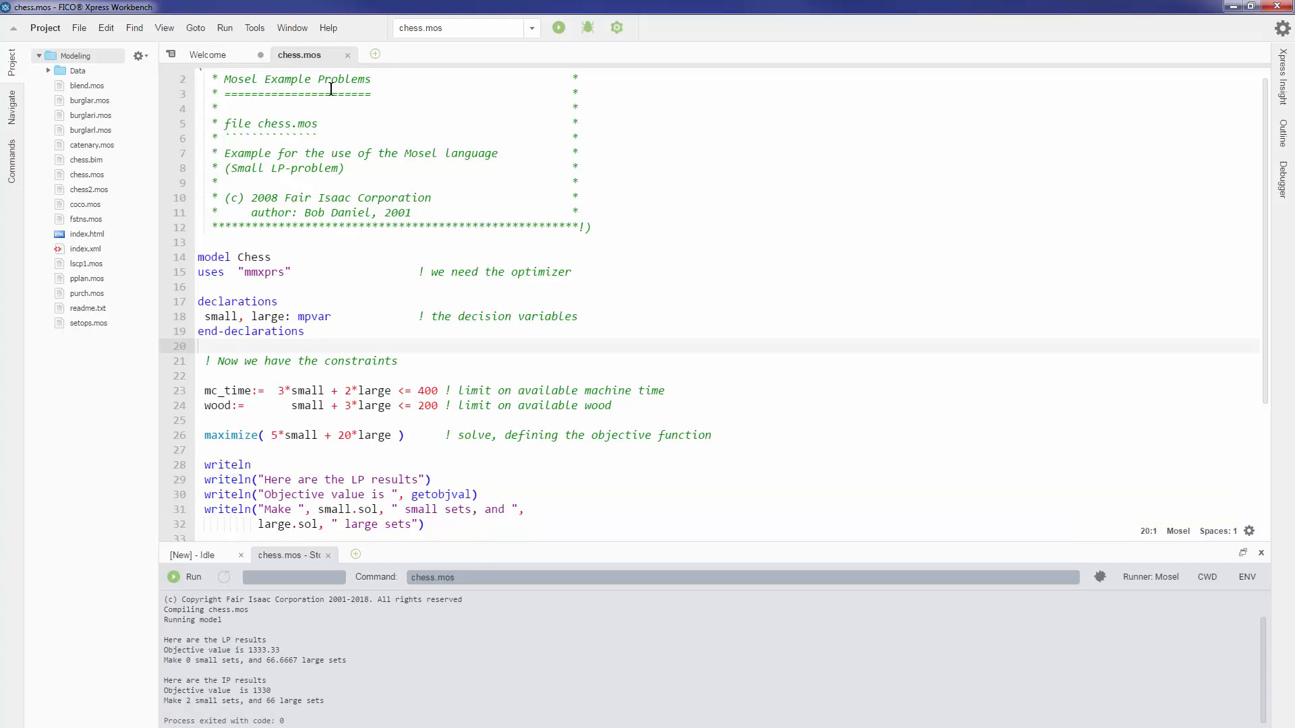
left_click(328, 27)
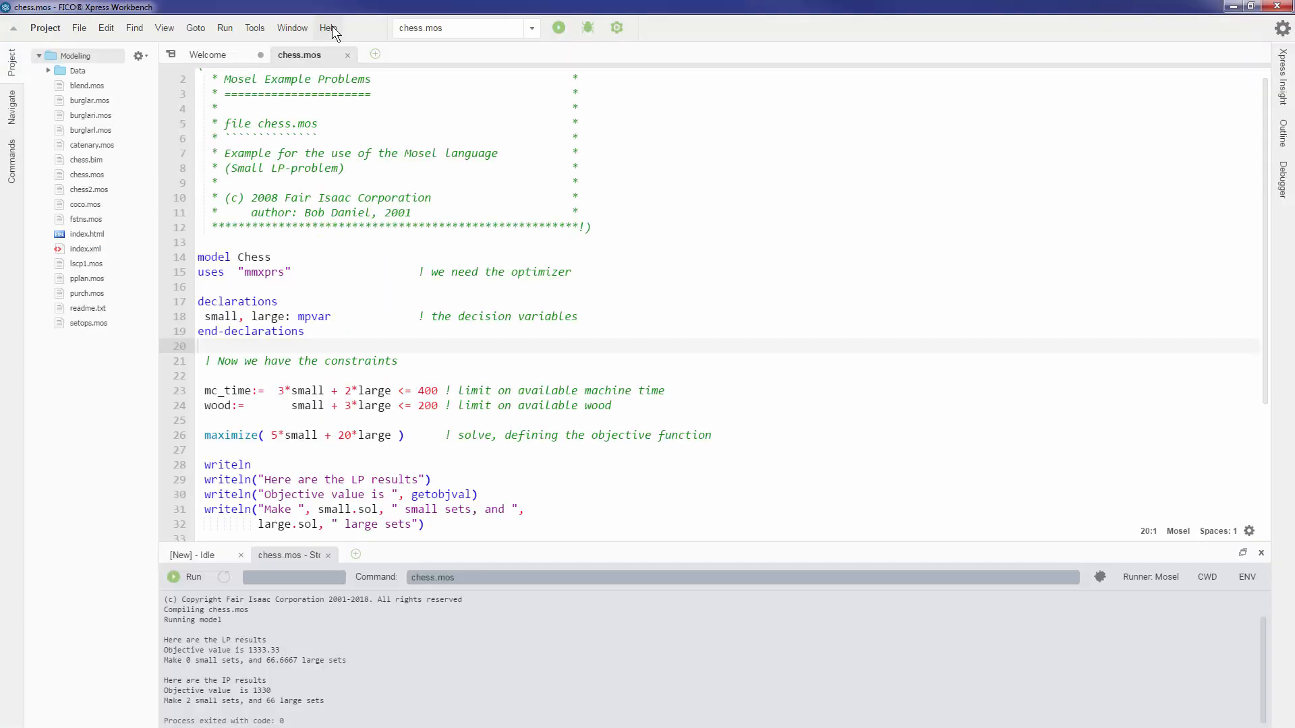
Open the C:\xpressmp\examples folder in a file browser via Help > Examples
left_click(328, 27)
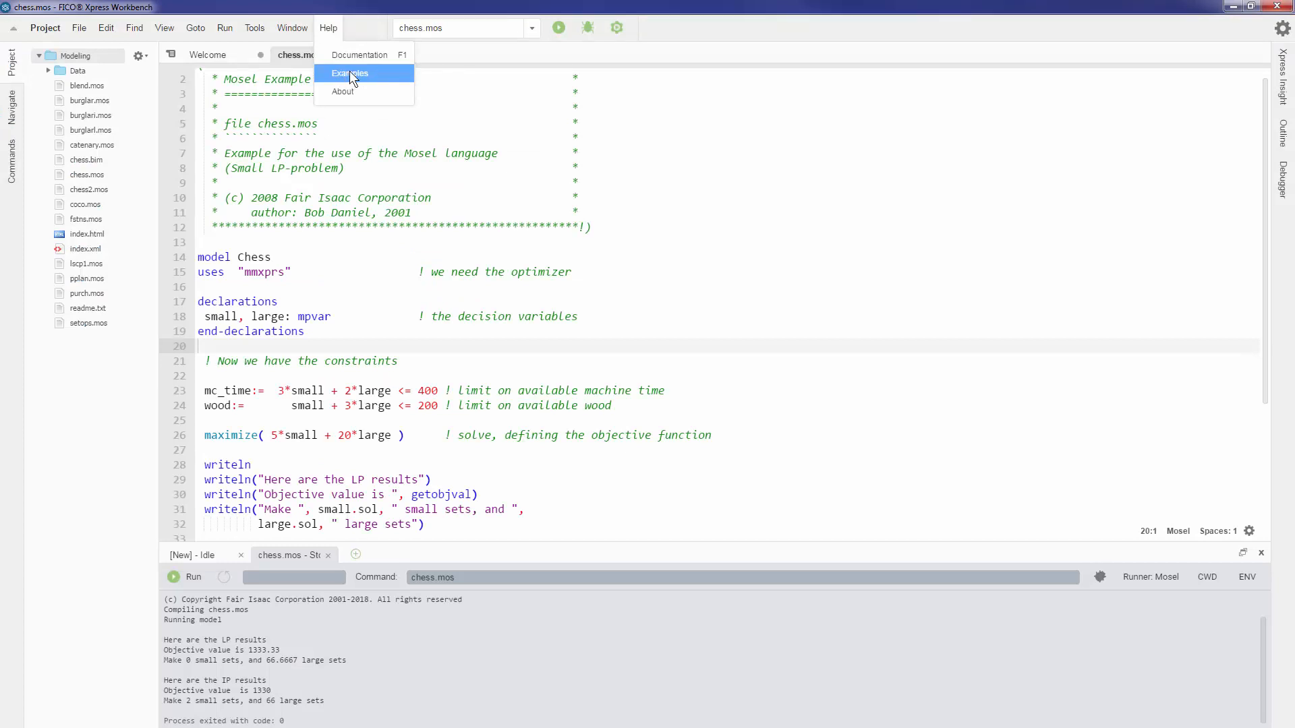
left_click(348, 72)
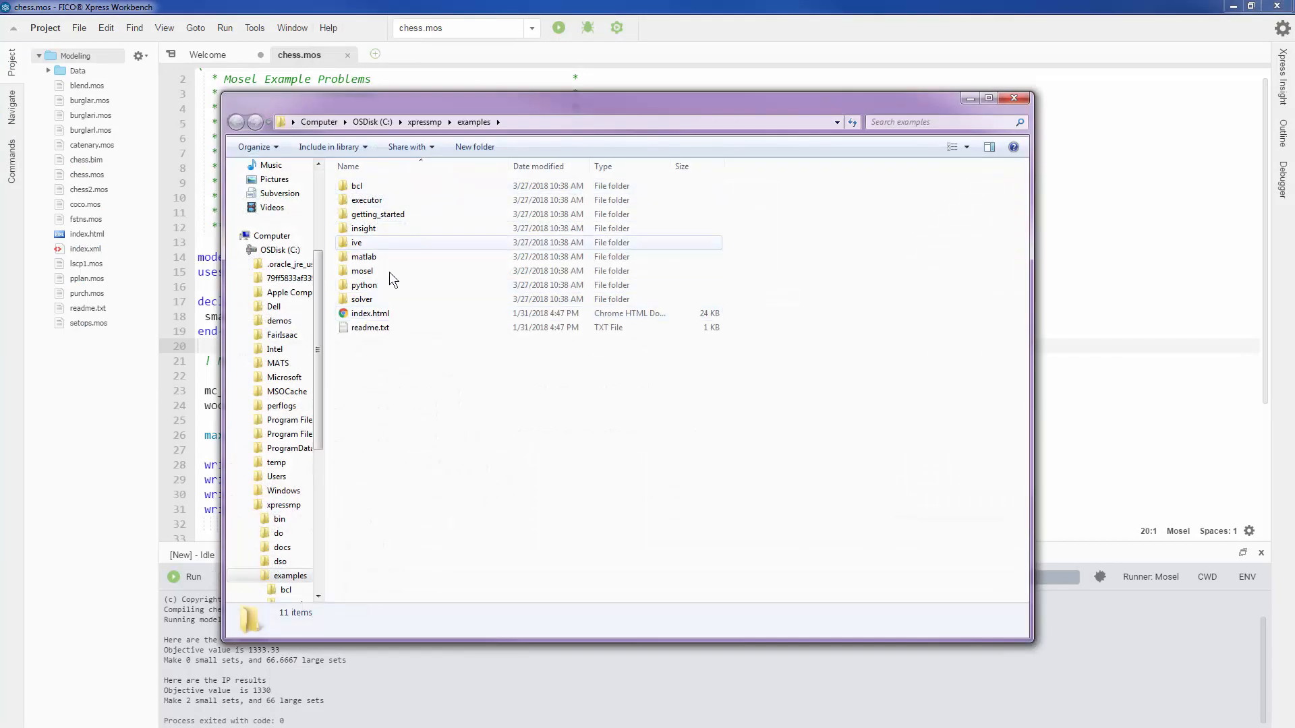
mouse_move(370, 316)
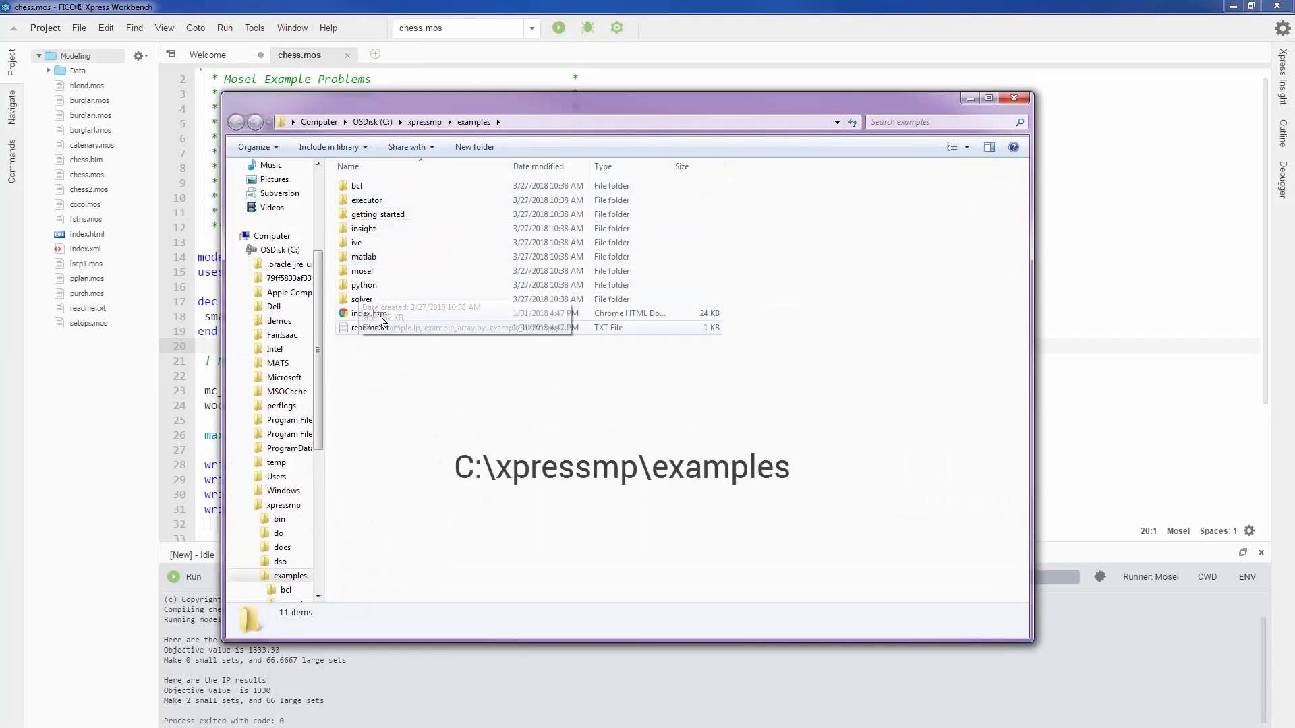
mouse_move(388, 271)
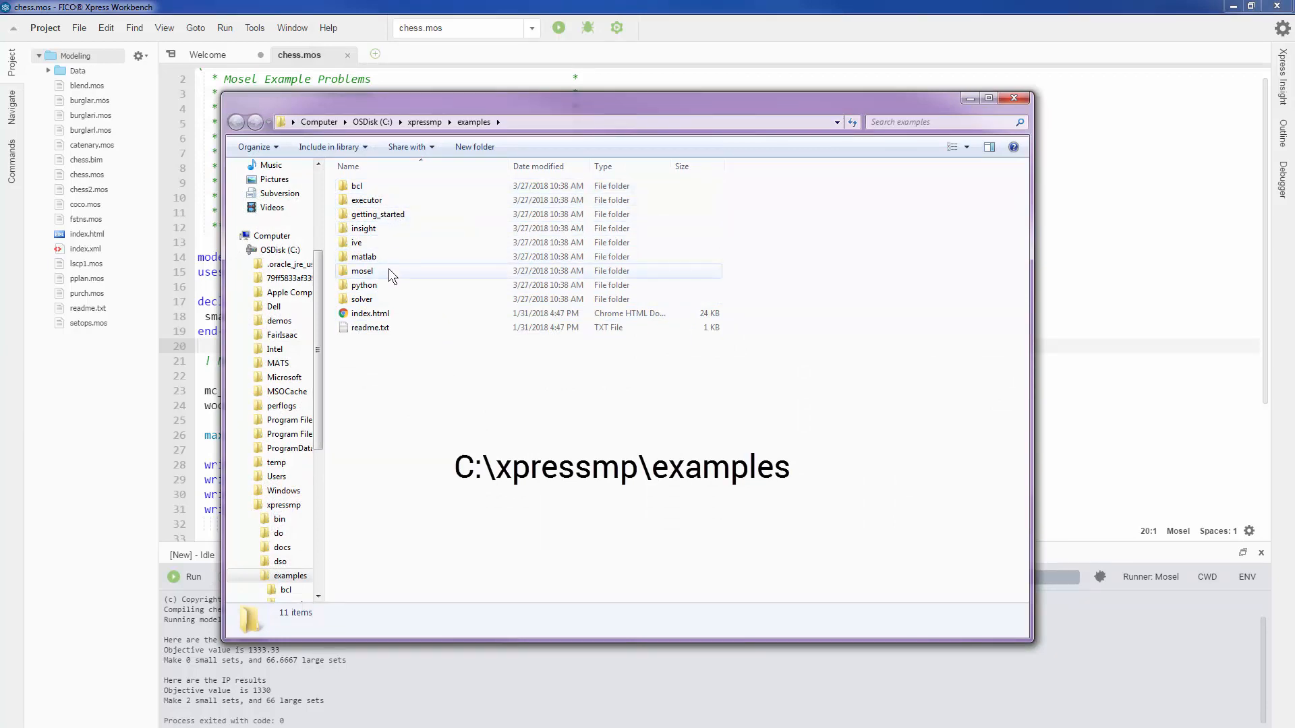